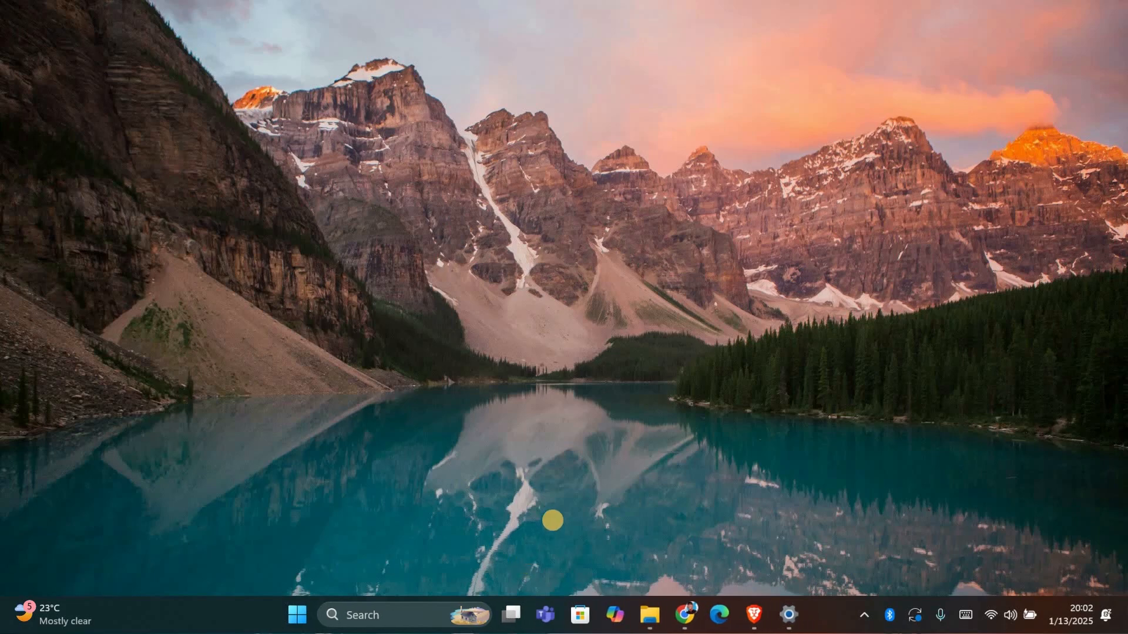
mouse_move(542, 524)
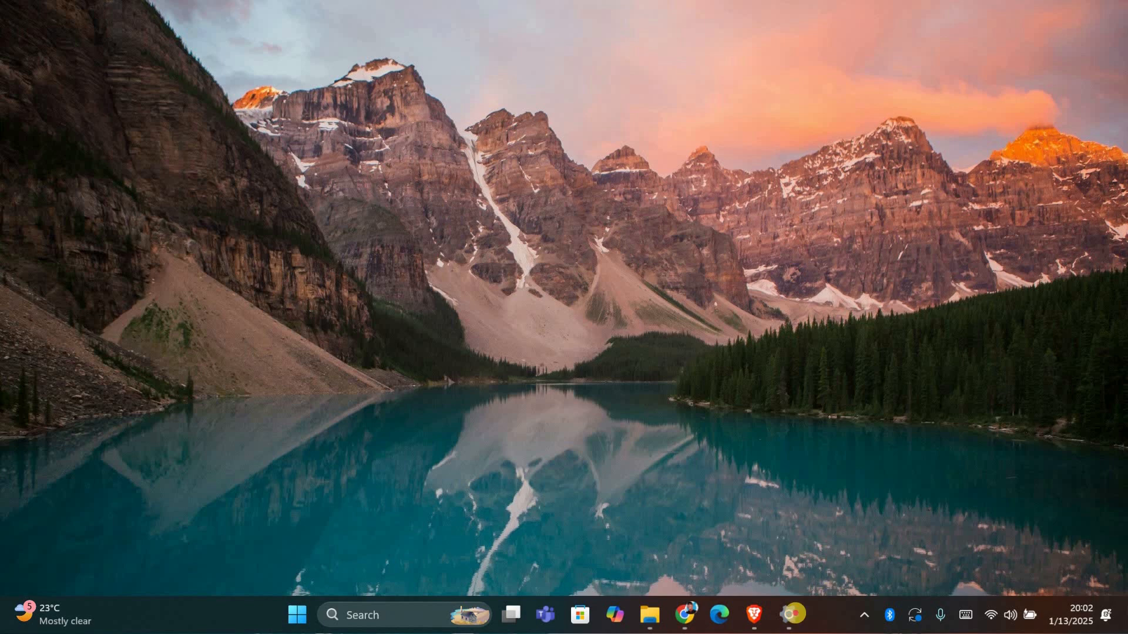
Step: Show the Windows Update page reporting the PC up to date with version 24H2 available
click(789, 615)
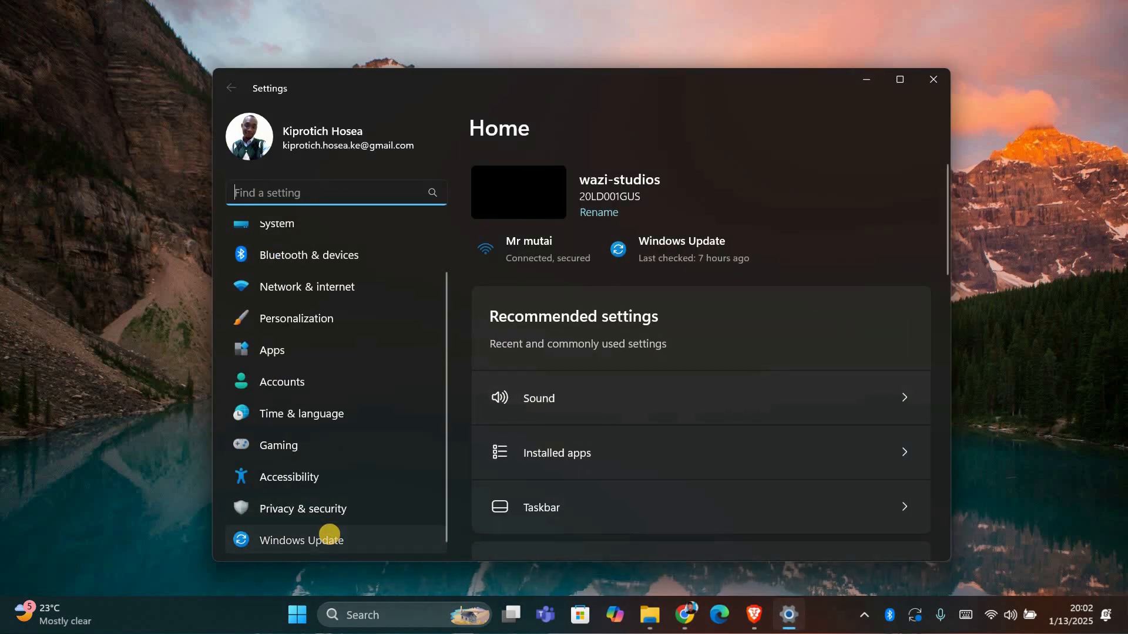
click(301, 540)
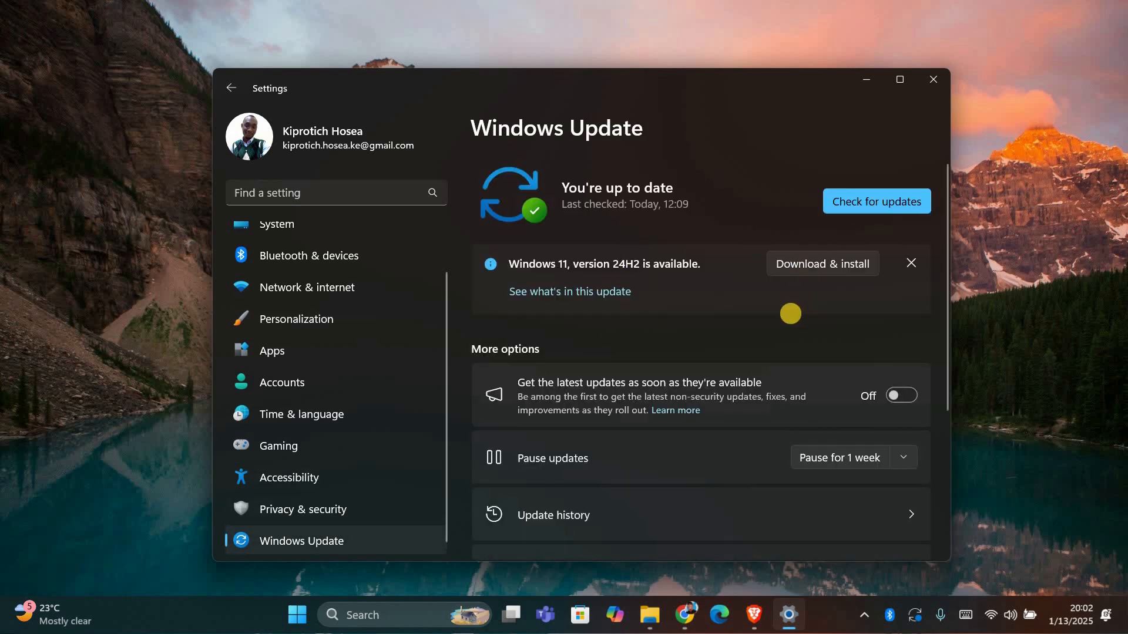
mouse_move(443, 396)
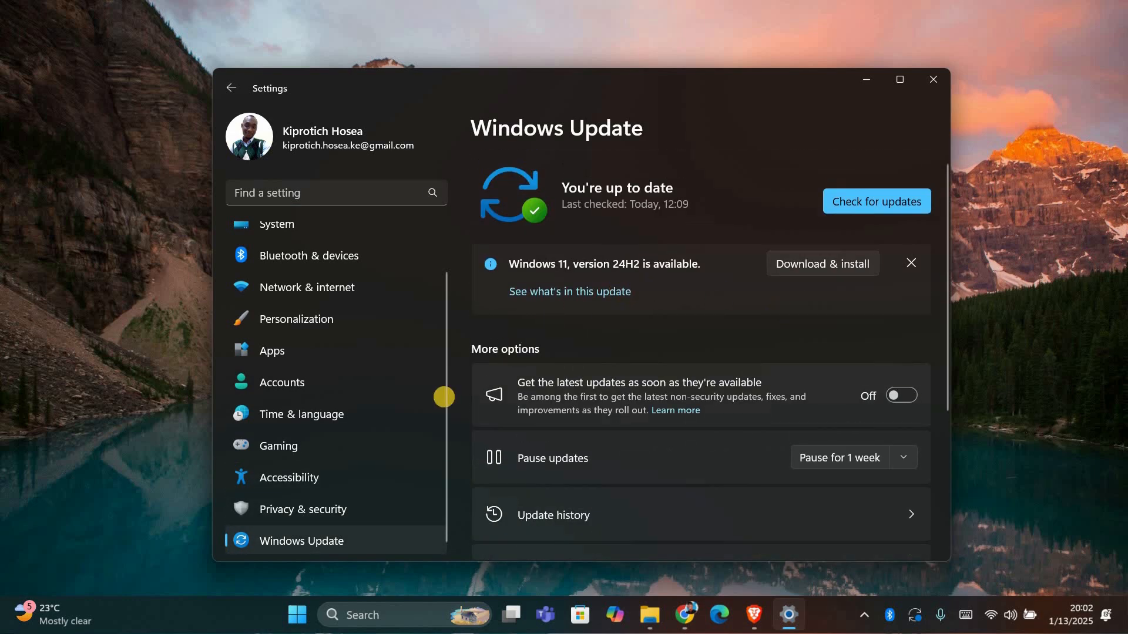
mouse_move(194, 526)
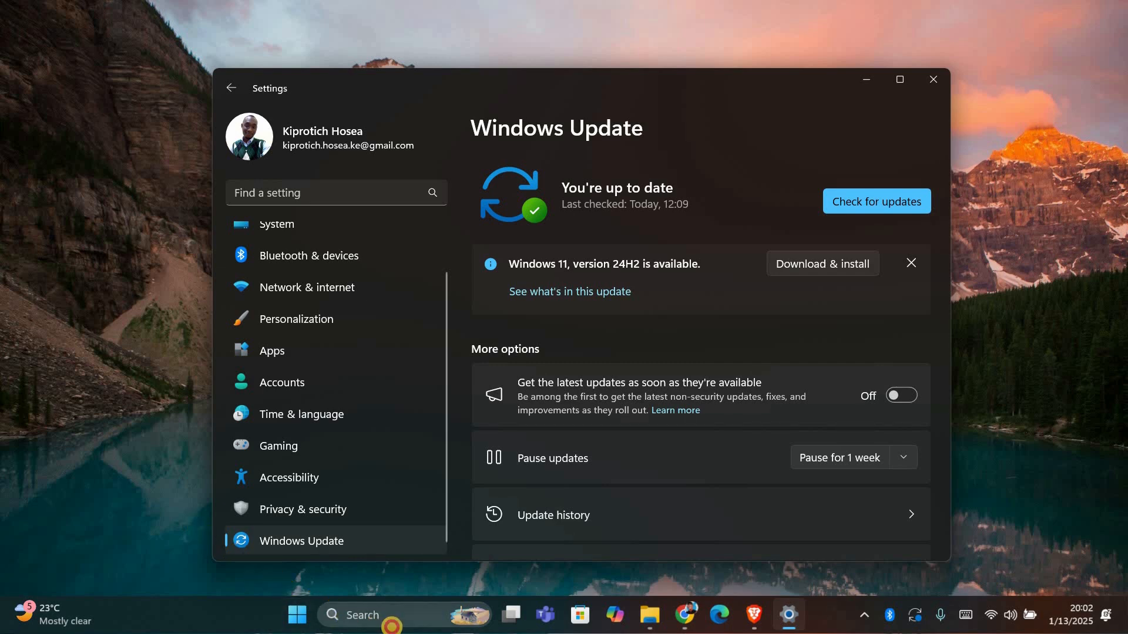
Step: Close the Settings window, returning to the bare desktop
text(cm)
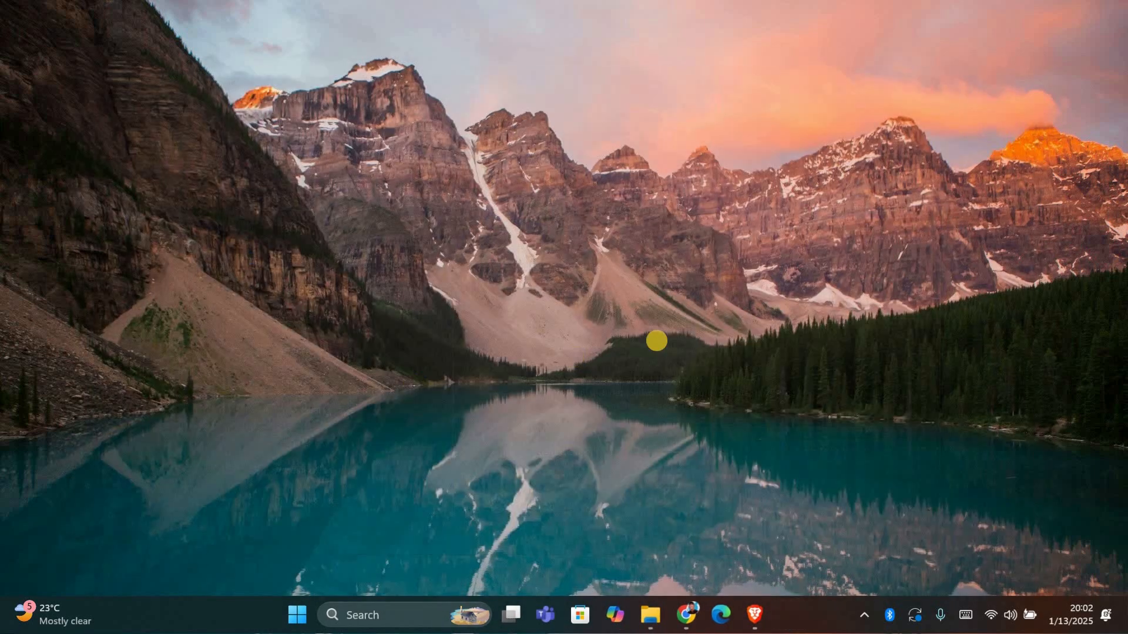
mouse_move(447, 351)
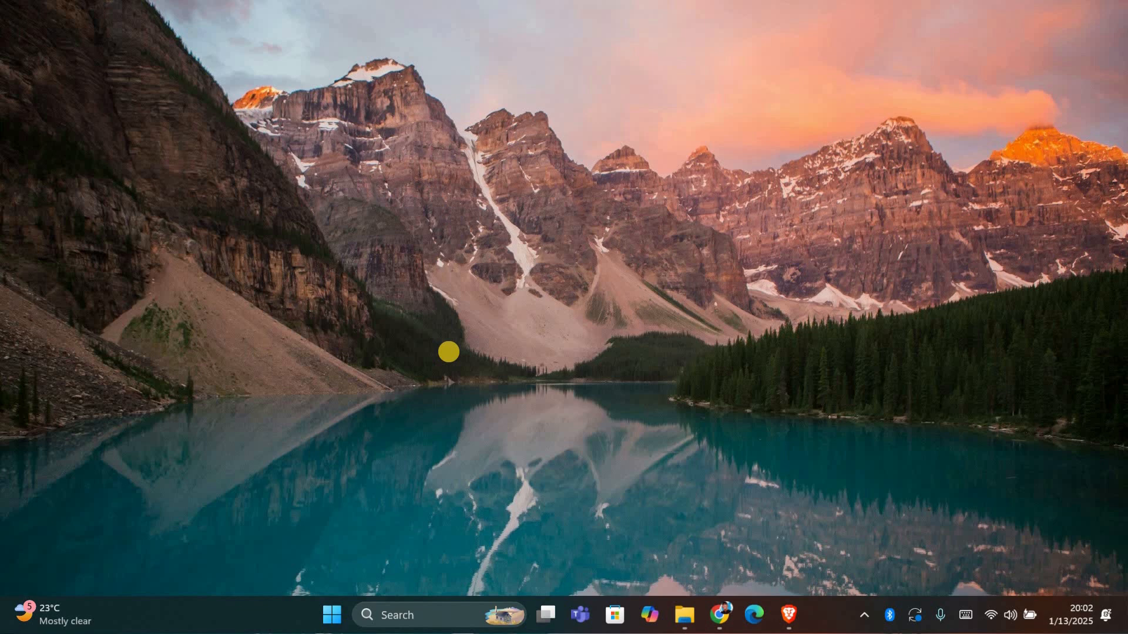